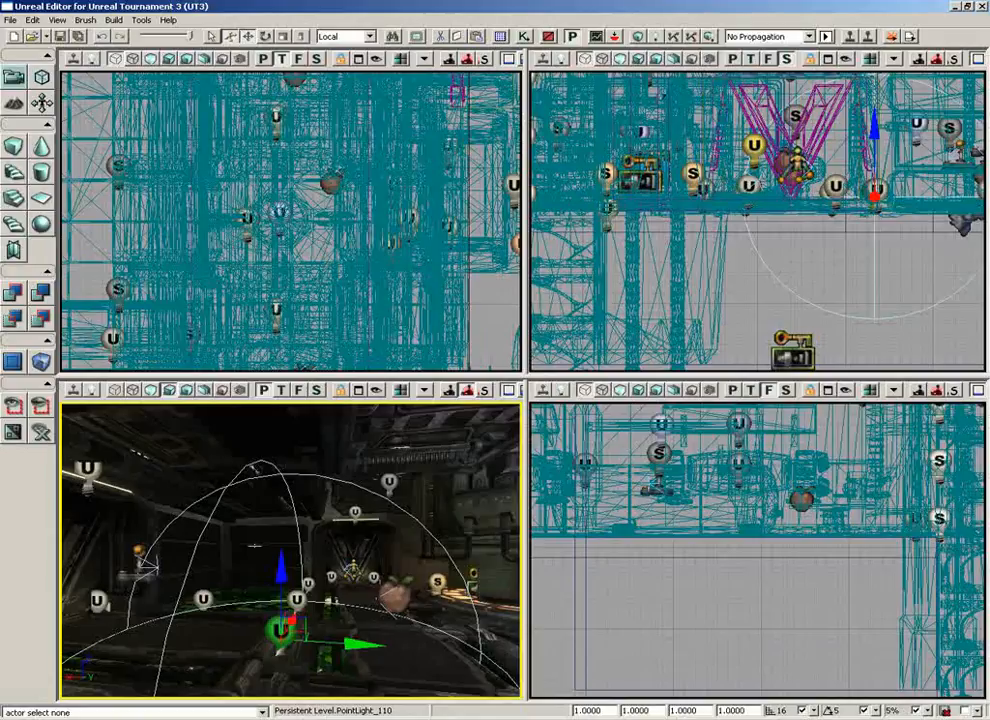
mouse_move(253, 546)
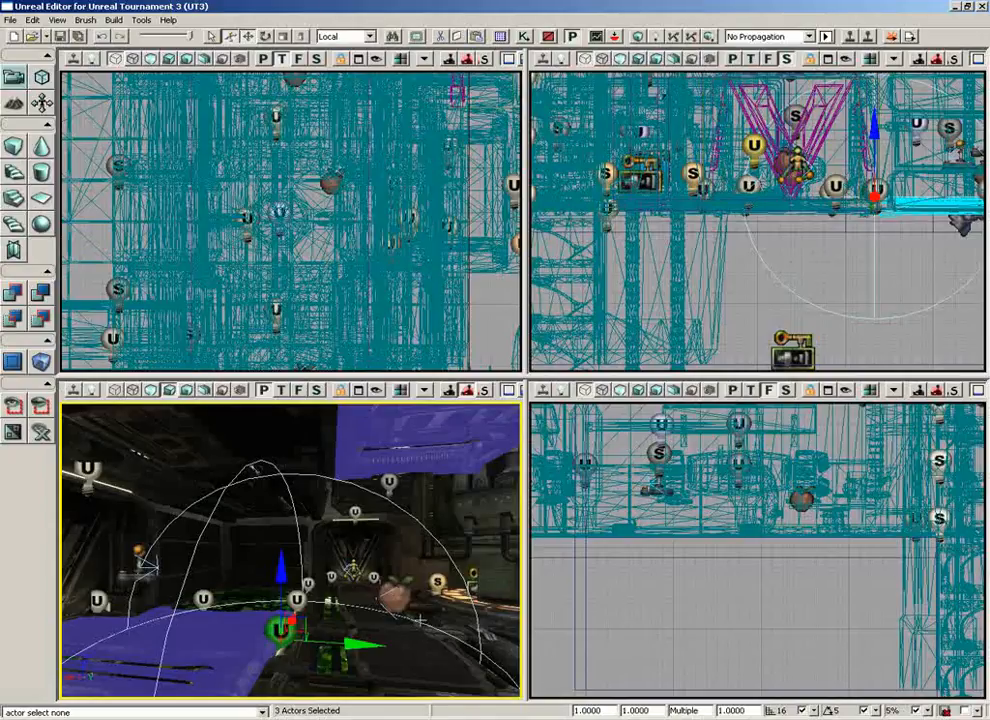
mouse_move(695, 643)
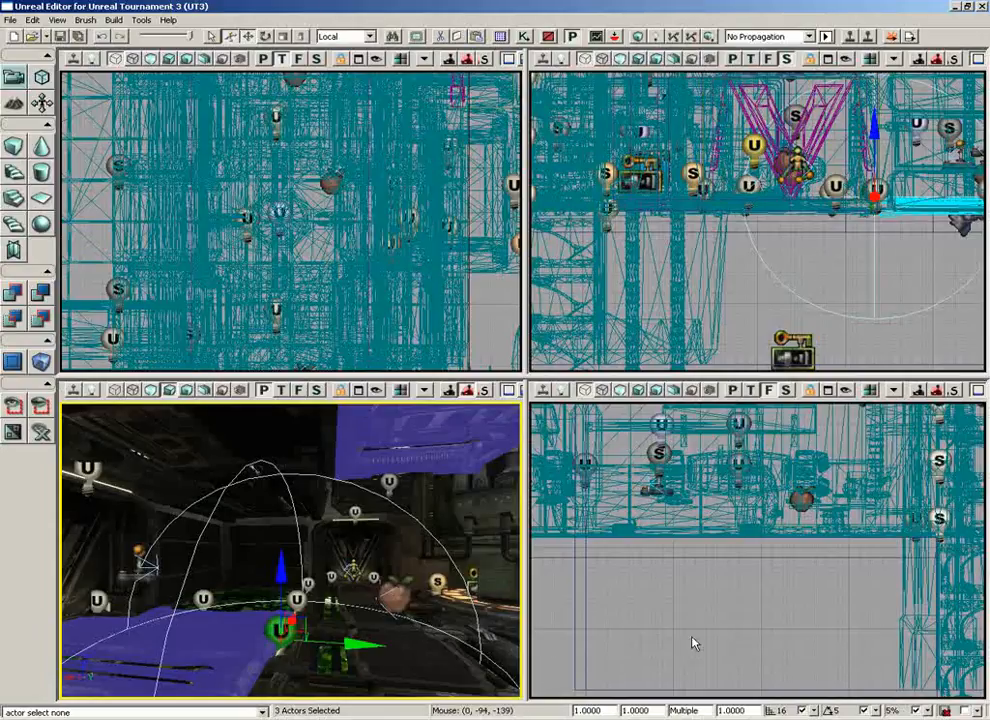
mouse_move(788, 580)
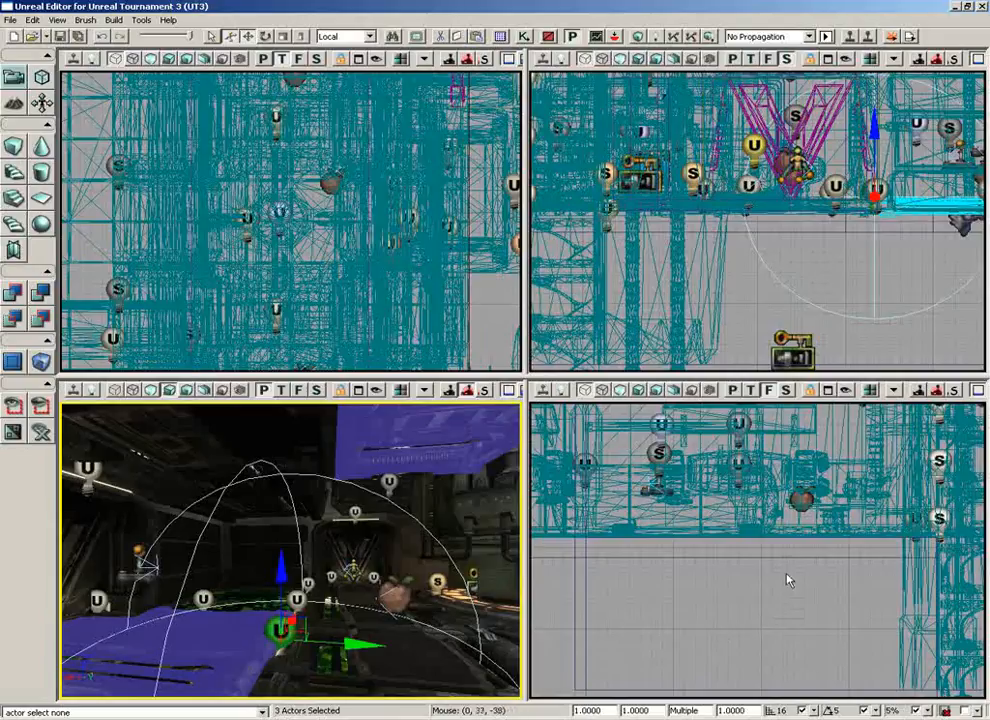
mouse_move(789, 580)
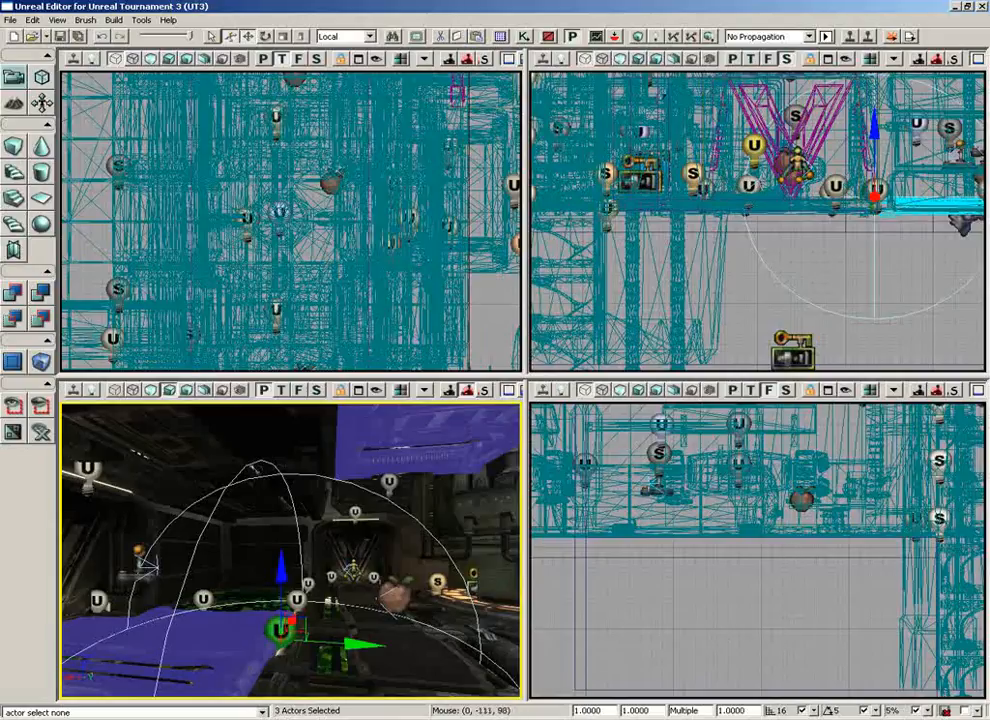
mouse_move(617, 582)
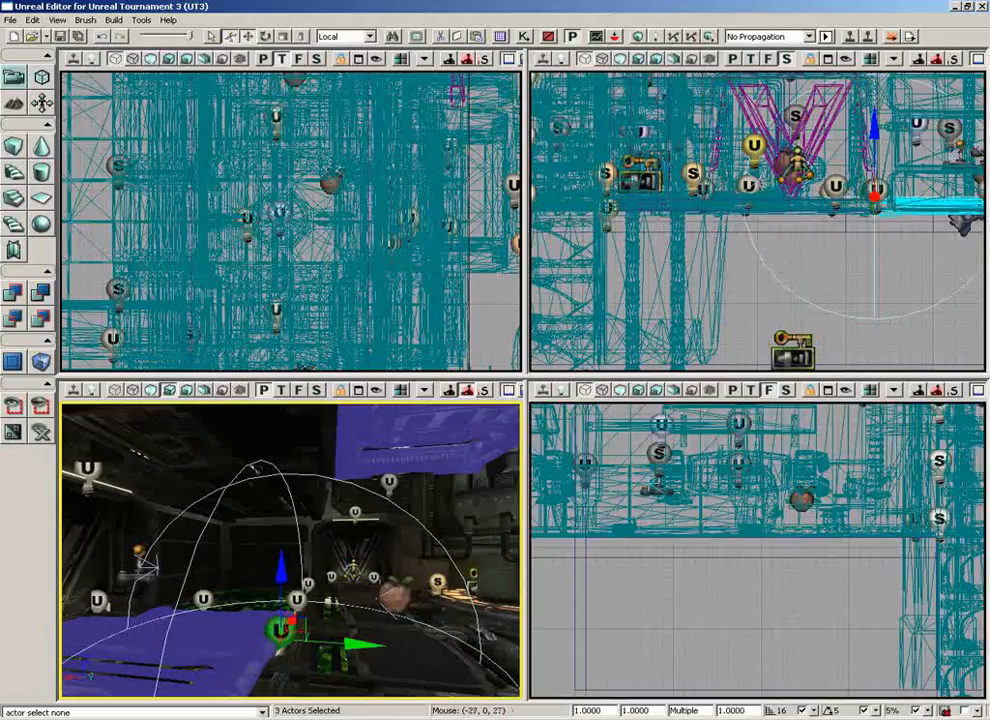
mouse_move(313, 557)
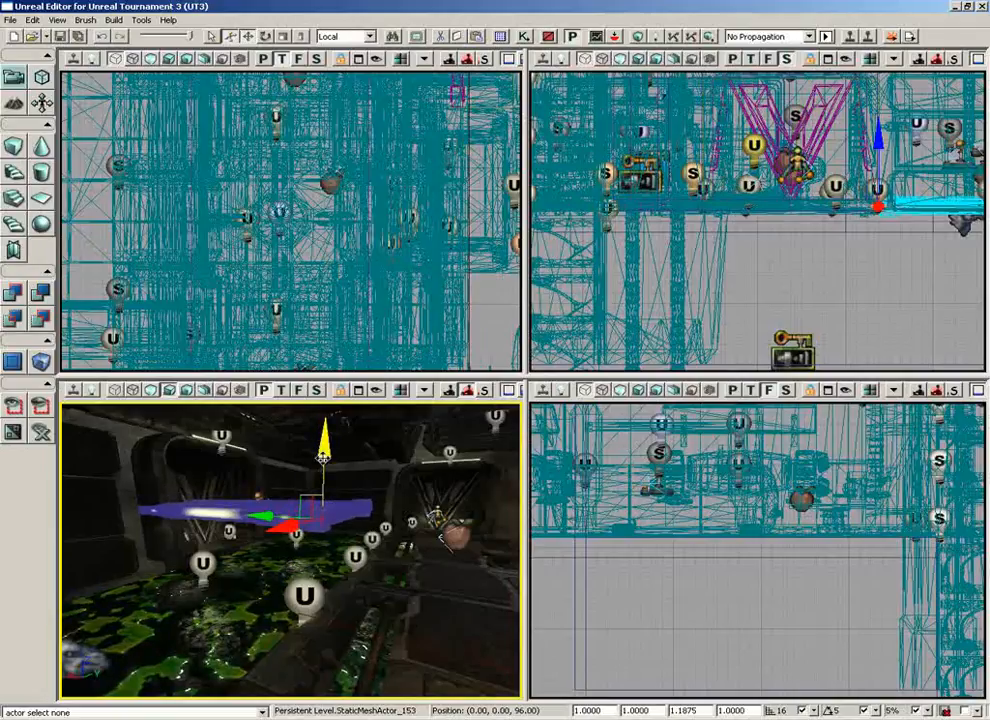
- Drag StaticMeshActor_153's purple platform up along the Z arrow, then adjust its height again
left_click_drag(322, 450, 322, 425)
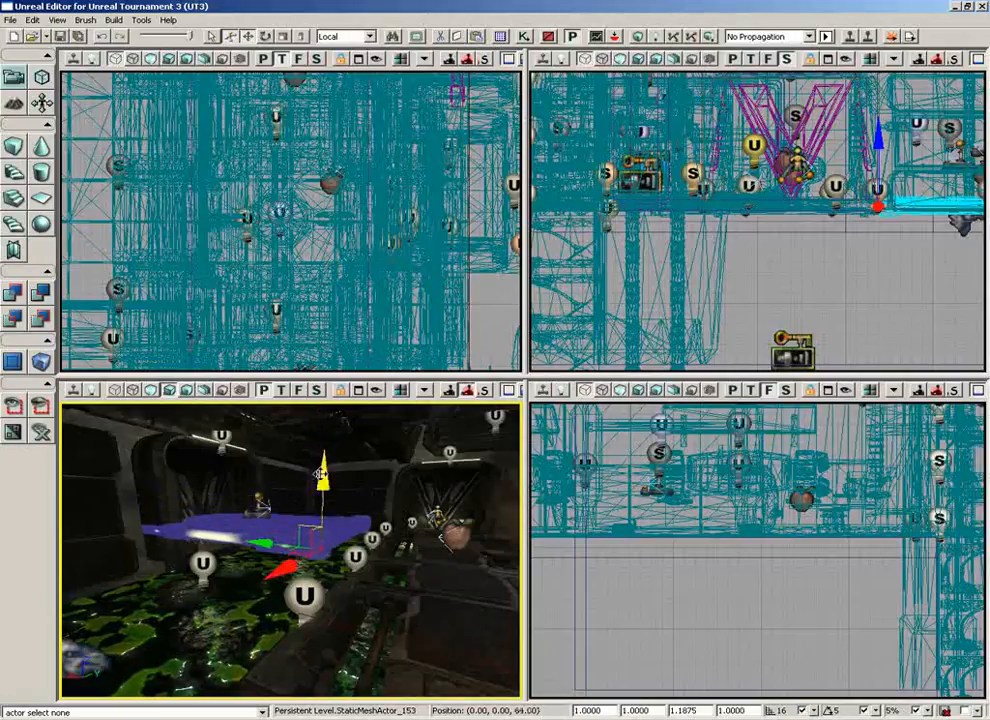
left_click_drag(322, 475, 322, 530)
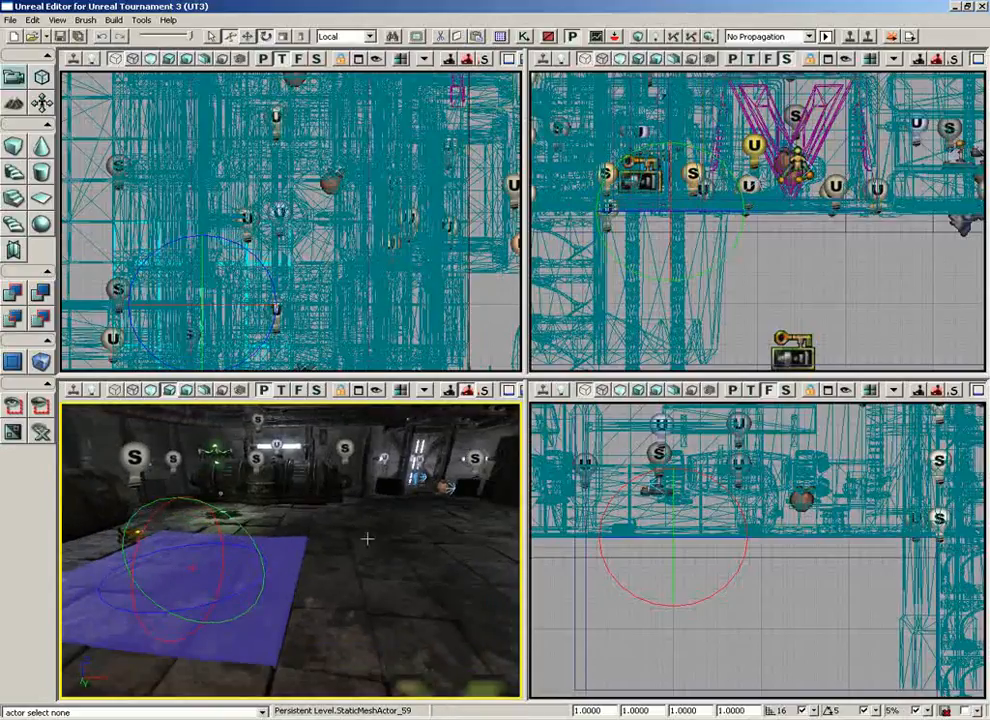
mouse_move(365, 631)
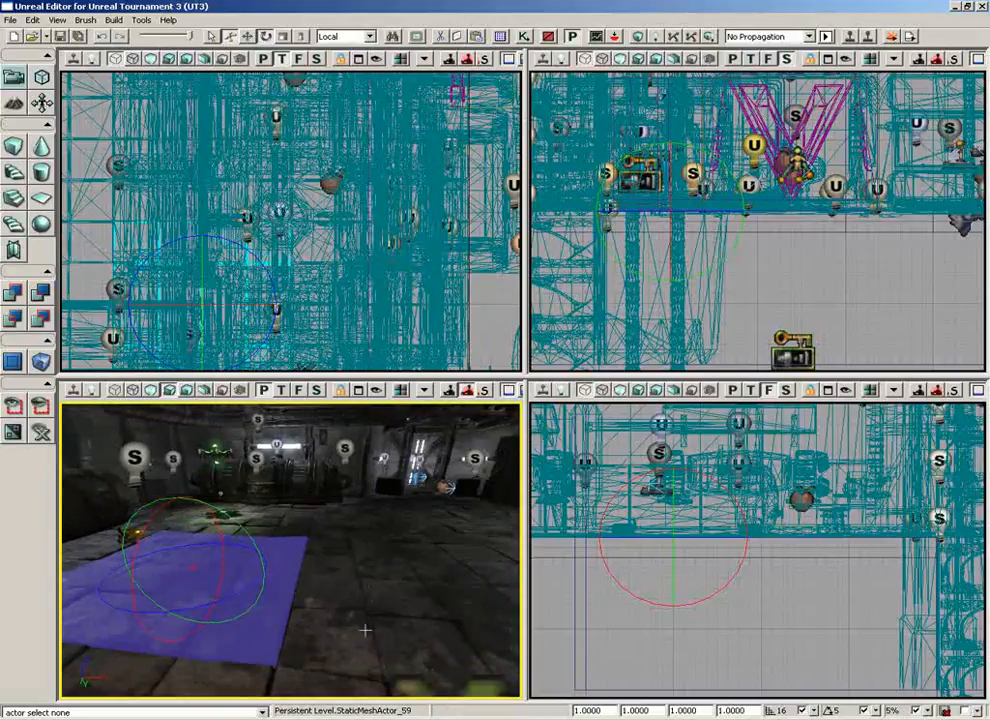